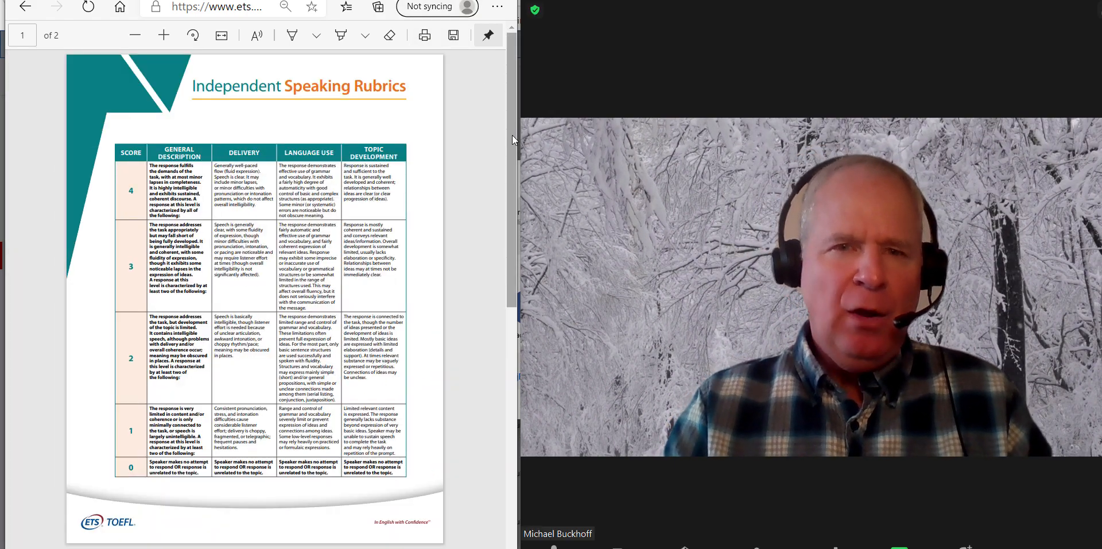
Step: Scroll down through the Independent Speaking Rubrics PDF in Edge
scroll(down, 3)
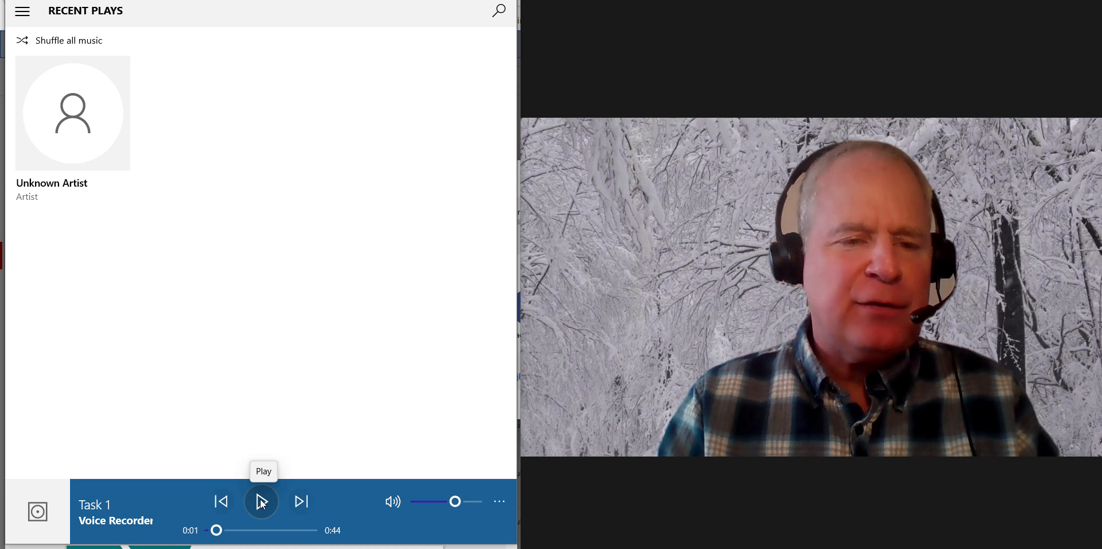
Step: Play the 44-second Task 1 recording from the start, pausing near 0:43
click(260, 501)
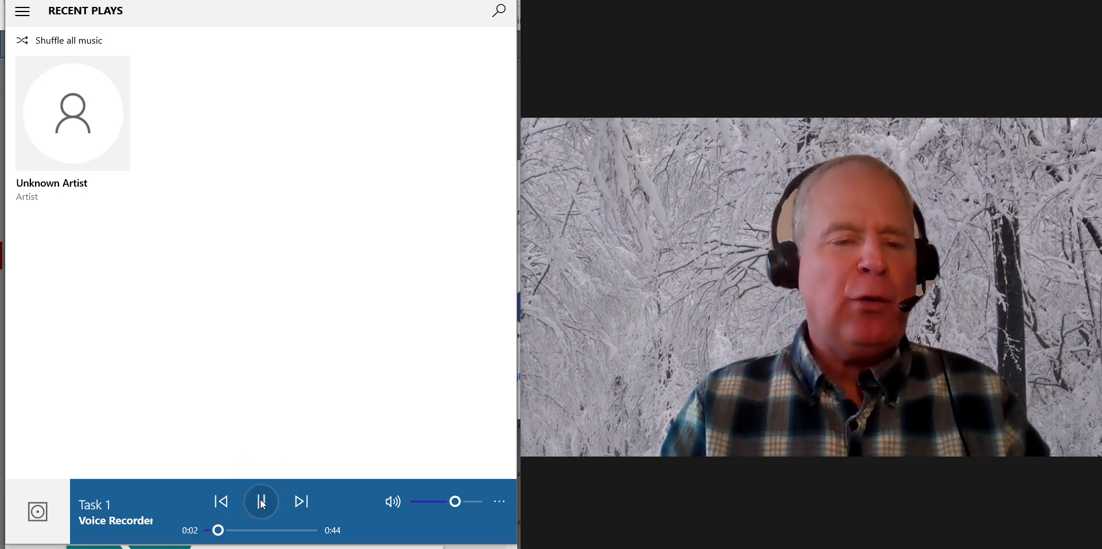
click(261, 501)
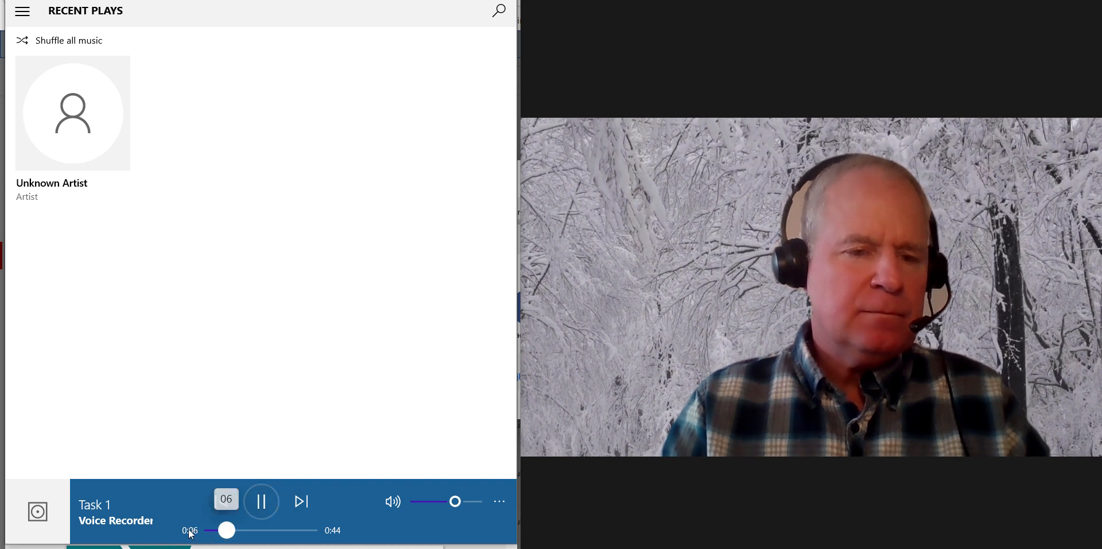
click(260, 501)
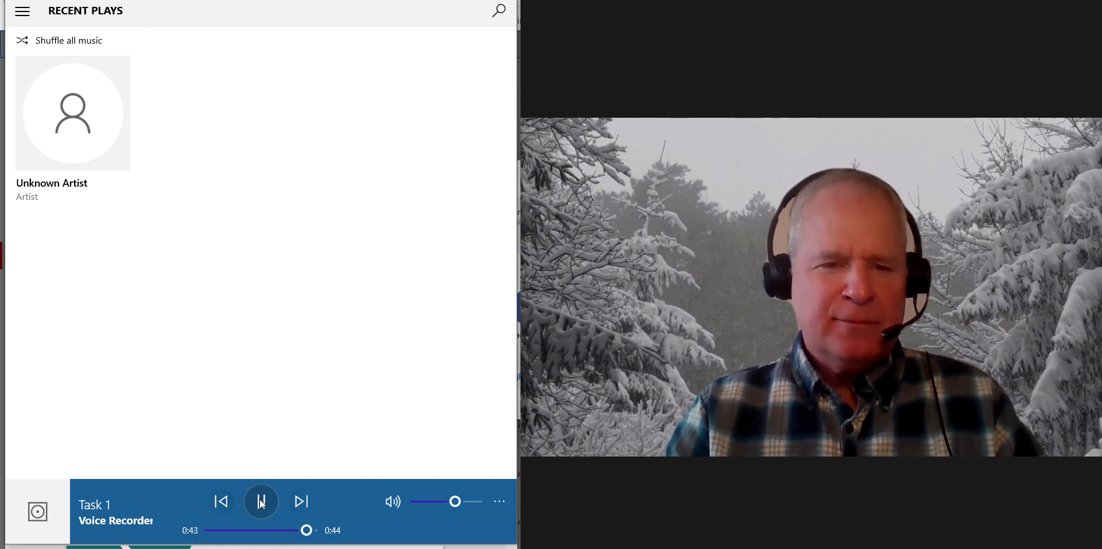
click(261, 501)
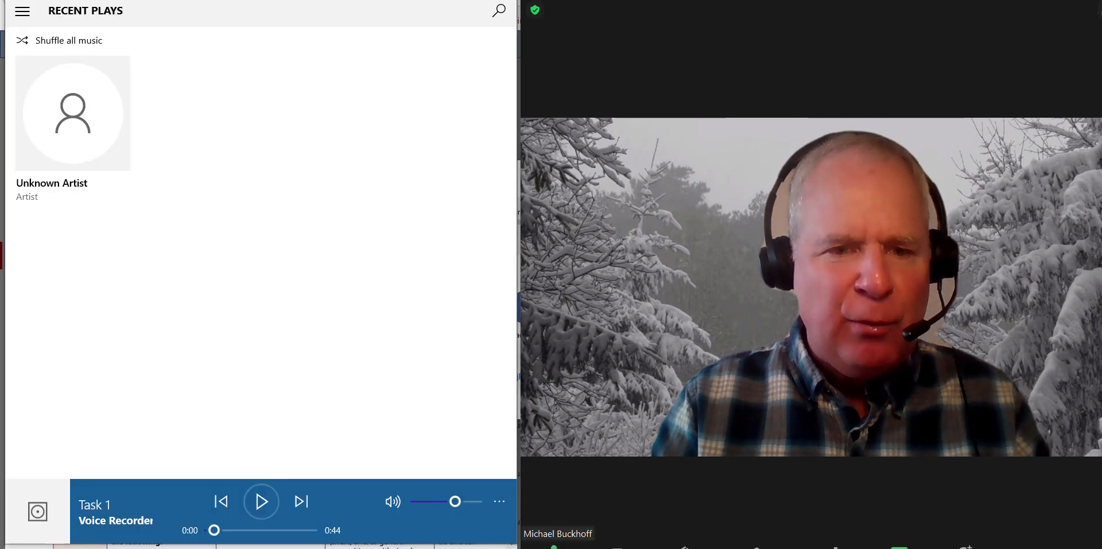
Step: Replay the first ~20 seconds of Task 1 in short paused bursts, then seek back to 0:13
click(261, 501)
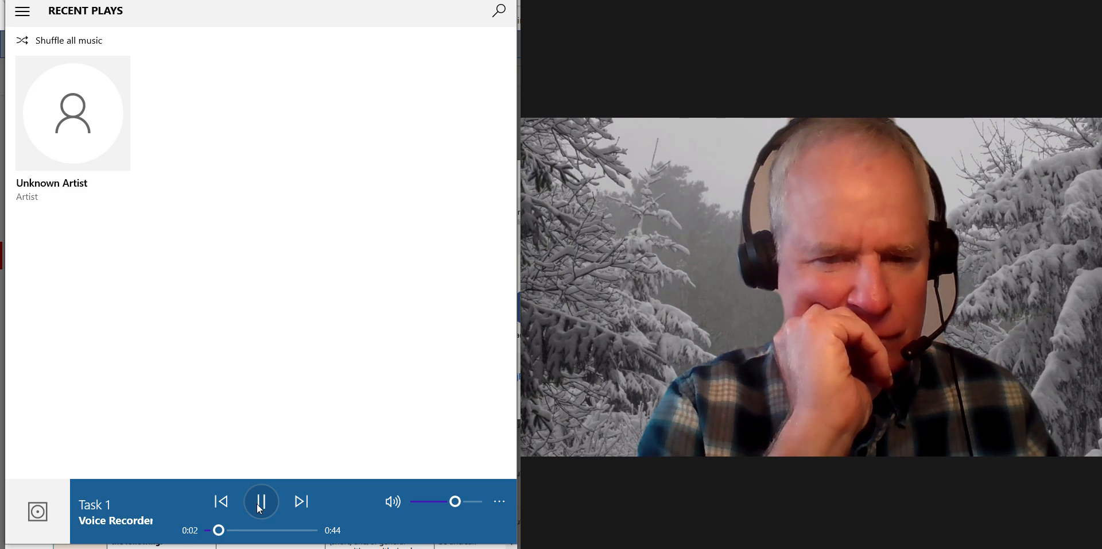
click(260, 501)
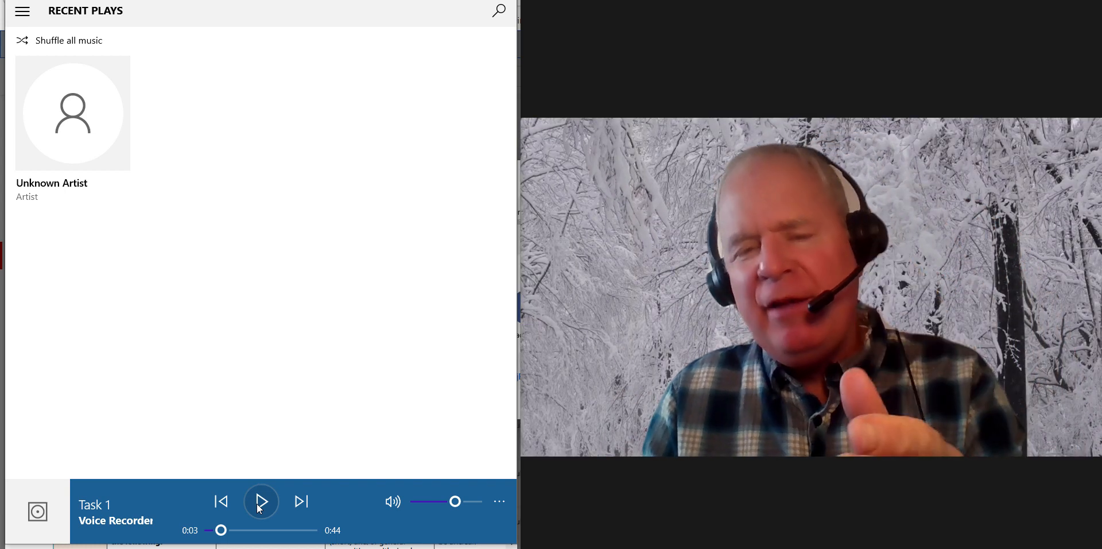
click(261, 501)
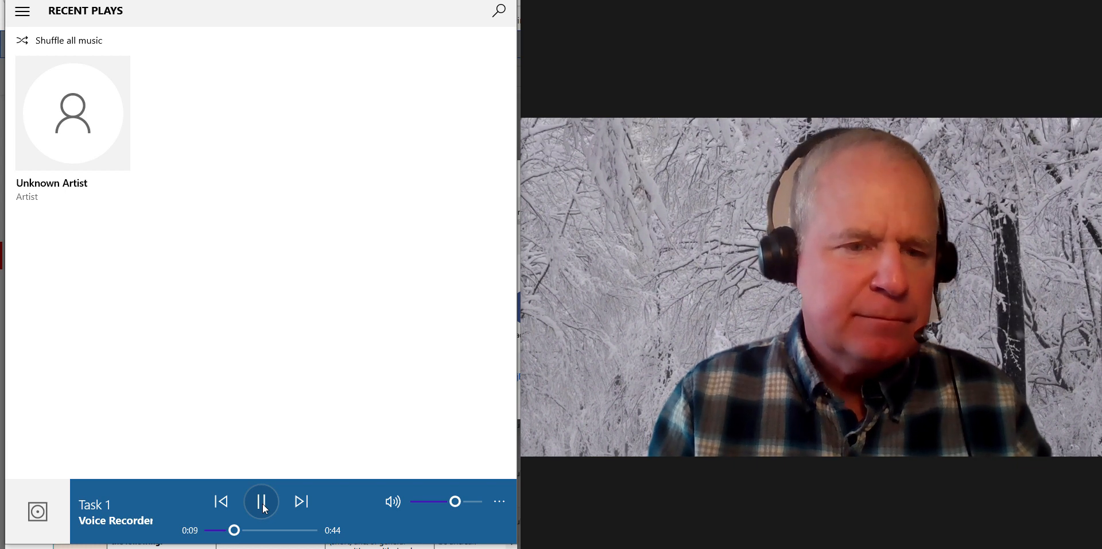
click(261, 501)
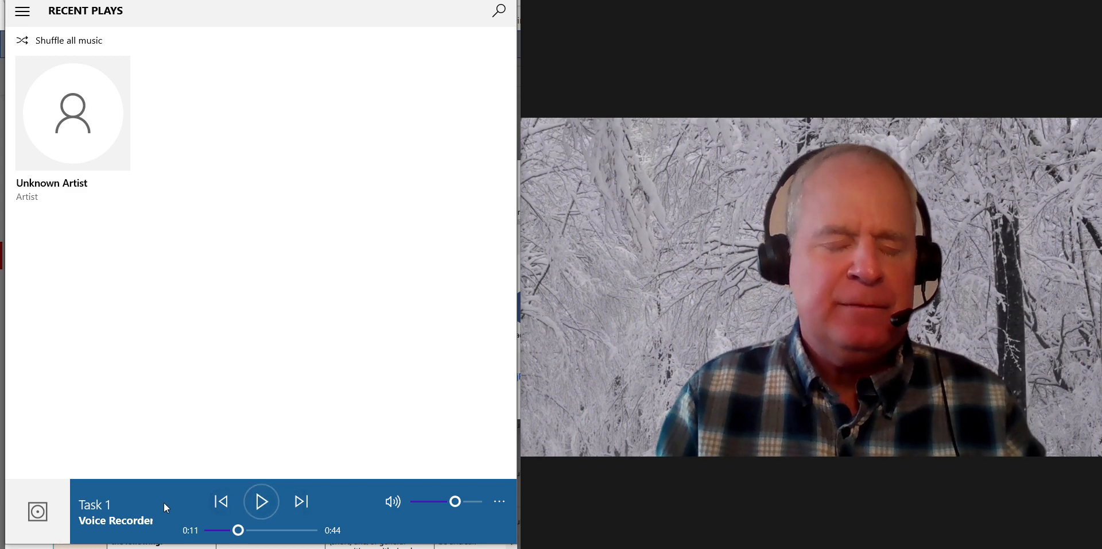
click(260, 501)
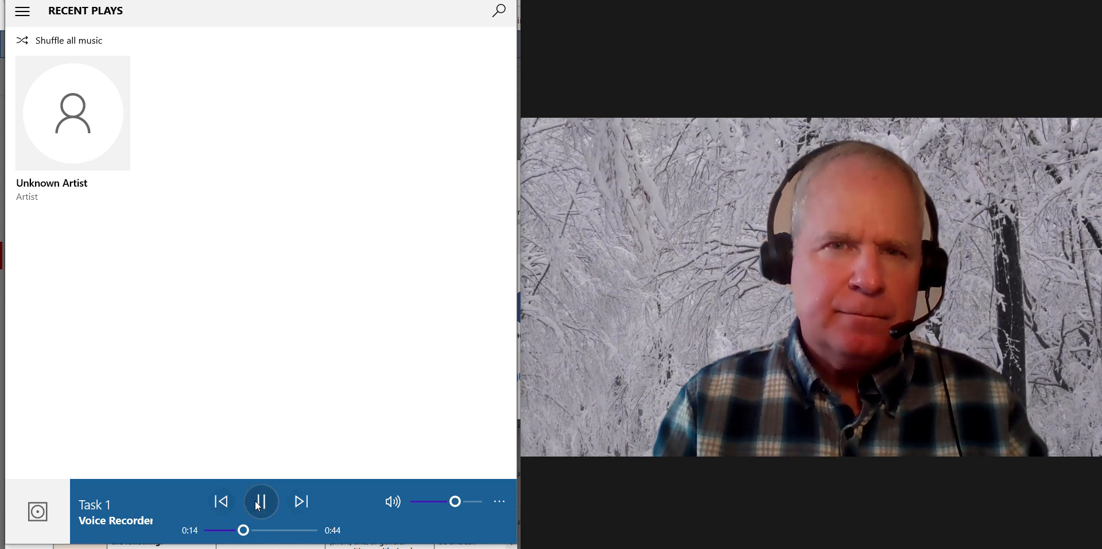
click(260, 501)
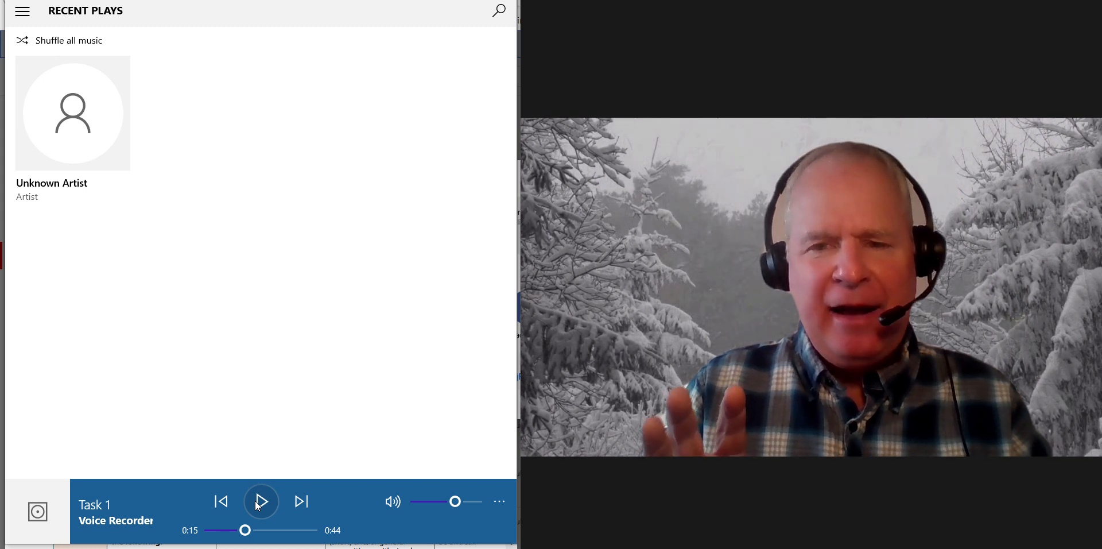
click(261, 501)
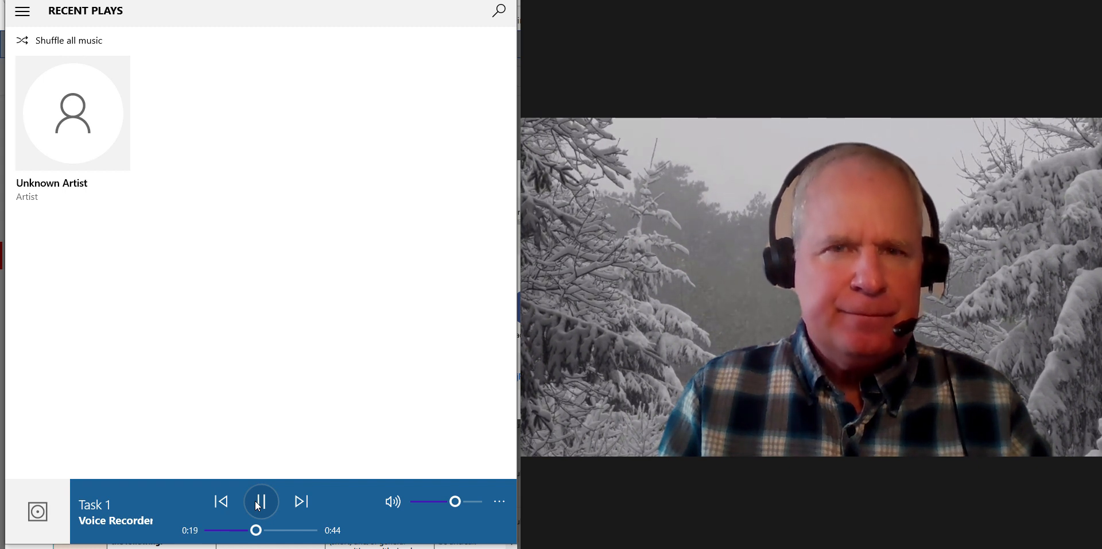
click(261, 501)
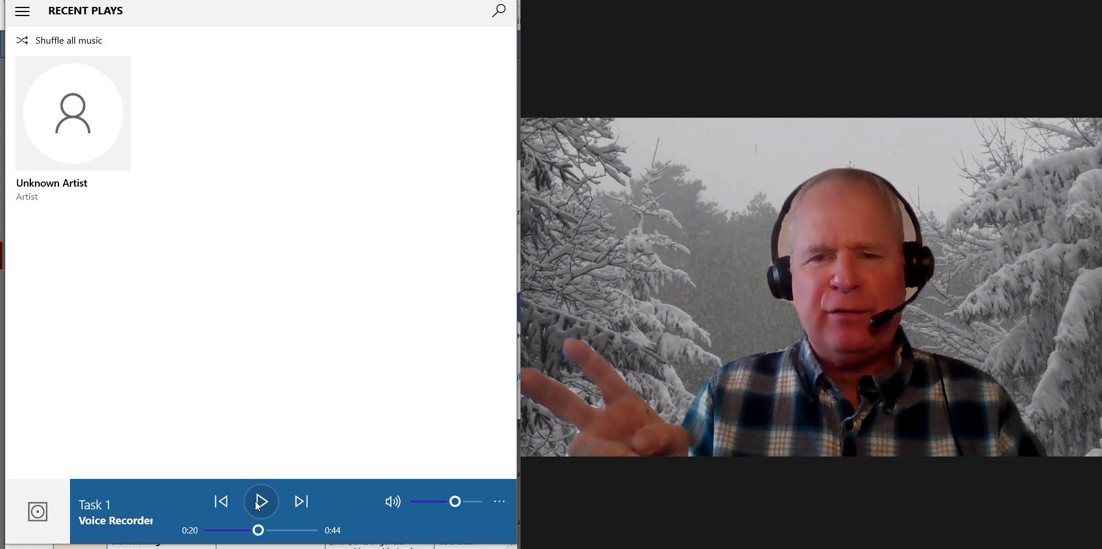
click(260, 501)
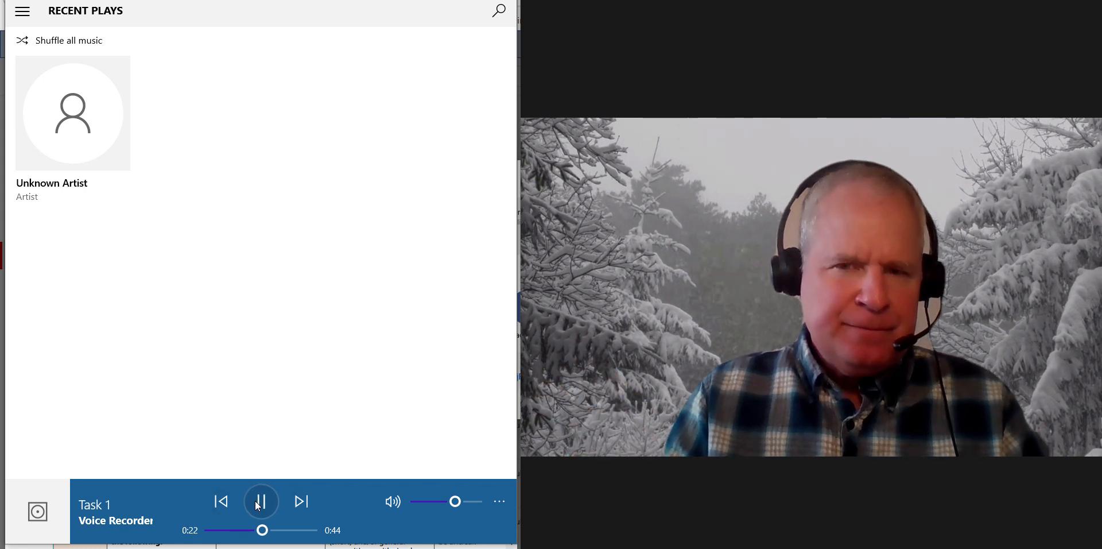
click(261, 501)
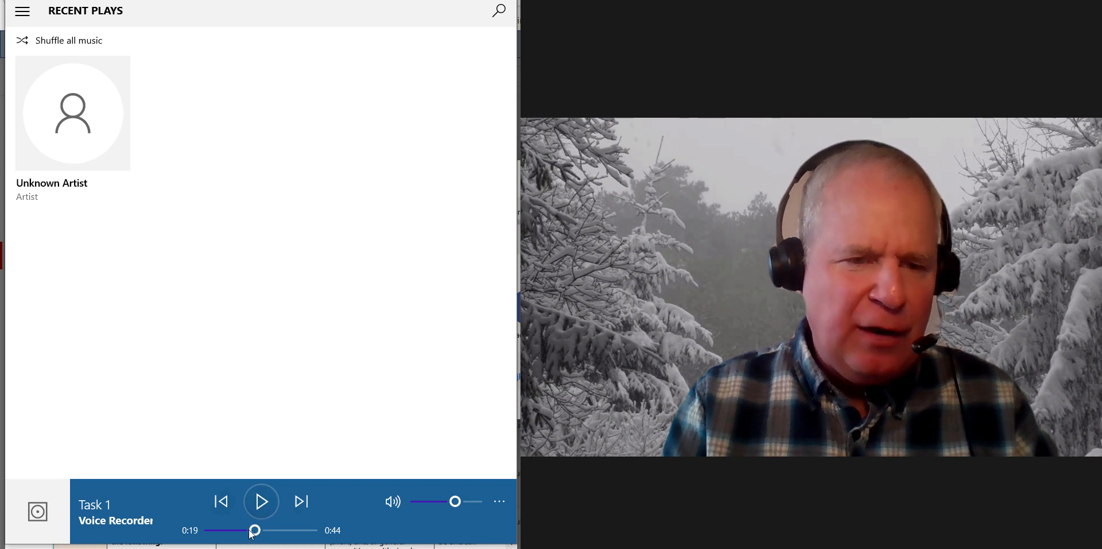
drag(255, 529, 242, 529)
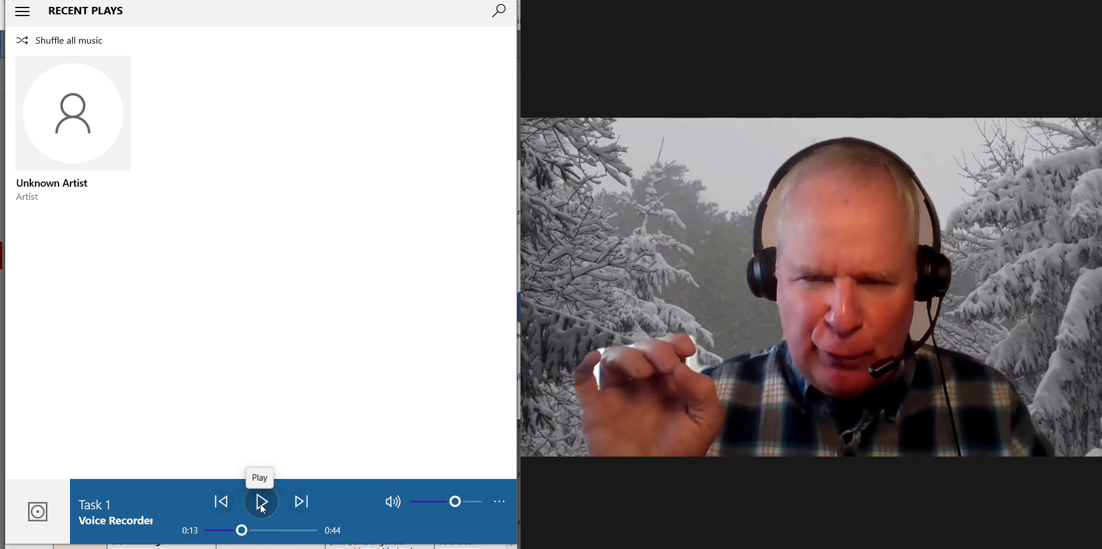
Step: Replay Task 1 from 0:13 to about 0:41 in stretches, pausing between each
click(261, 501)
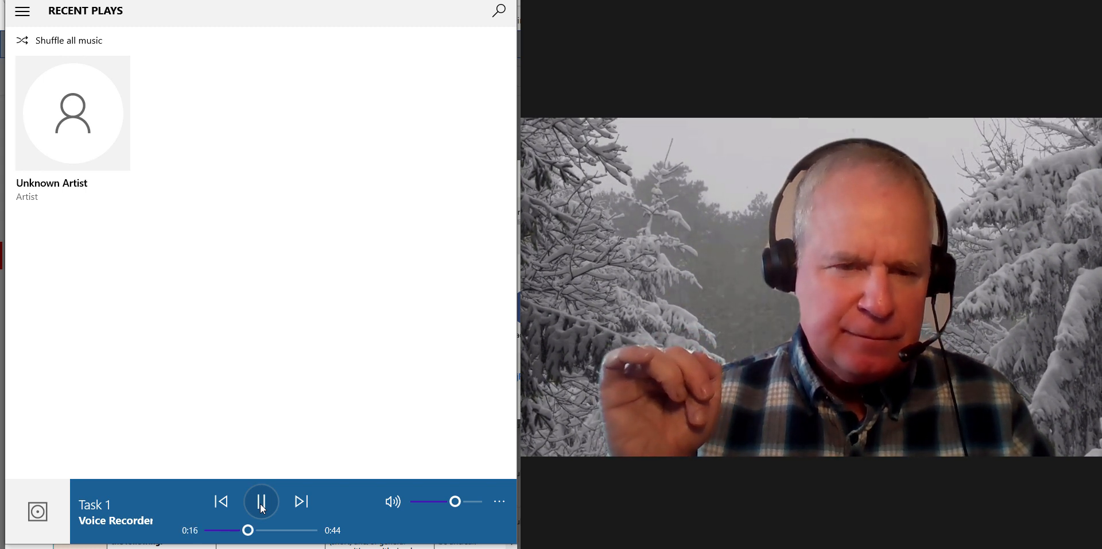
click(261, 501)
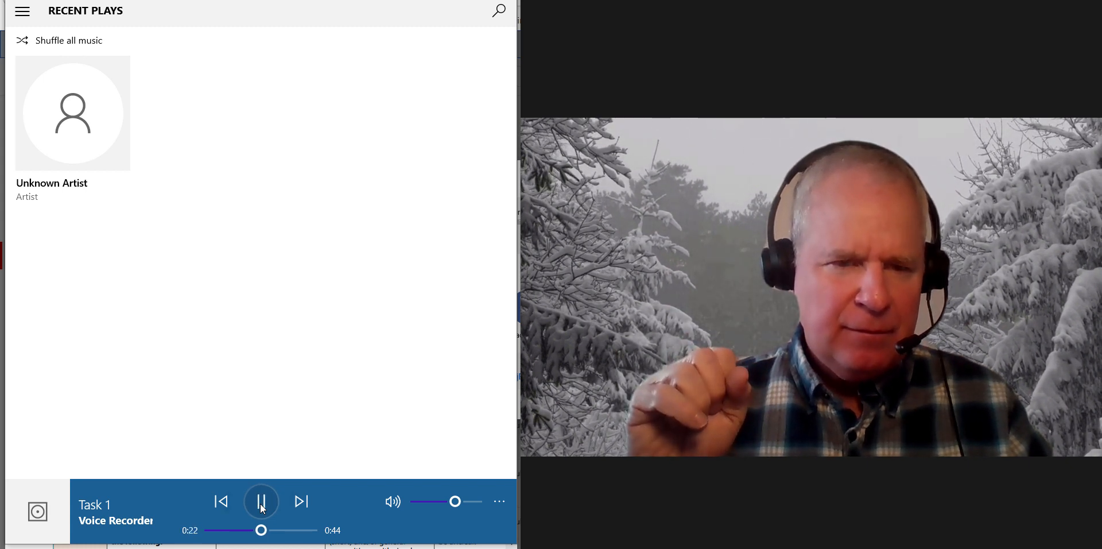
click(261, 501)
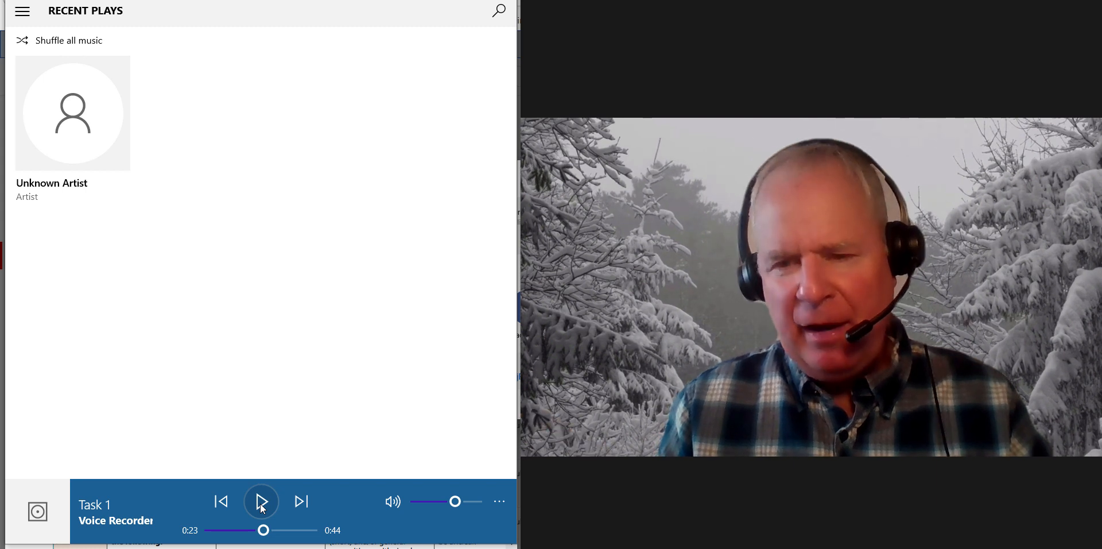
click(261, 501)
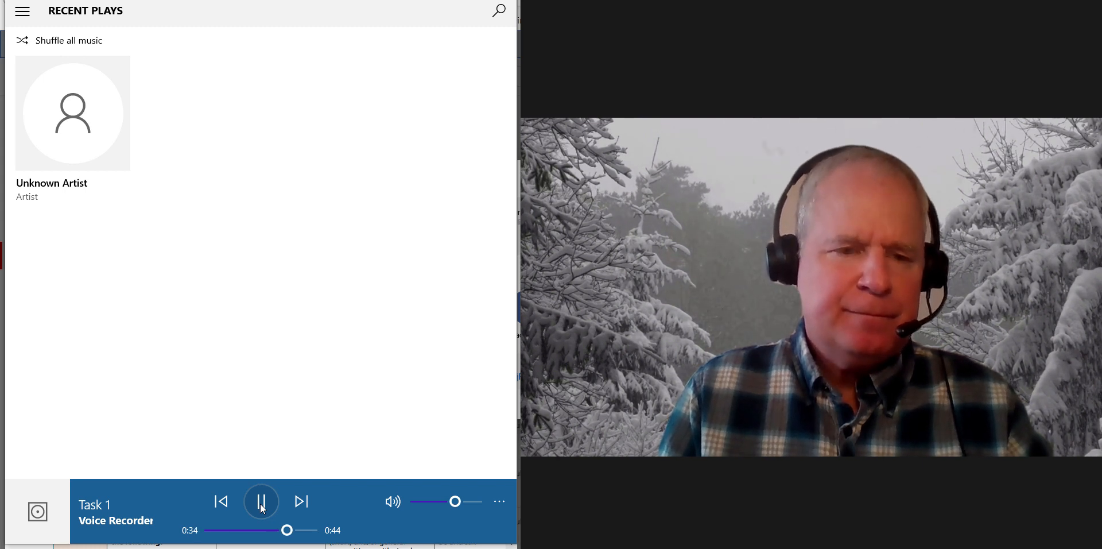
click(261, 501)
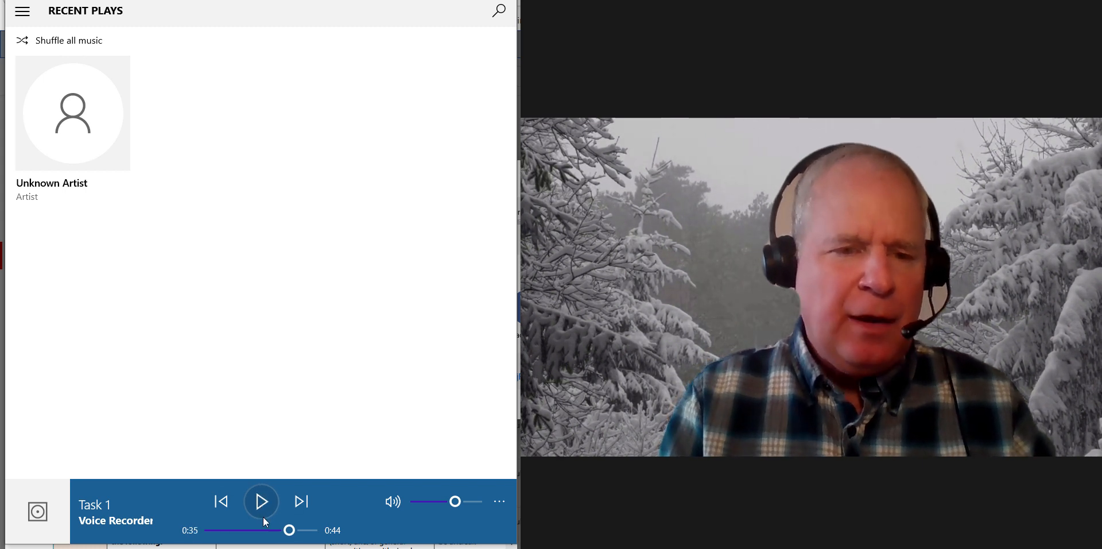
click(262, 501)
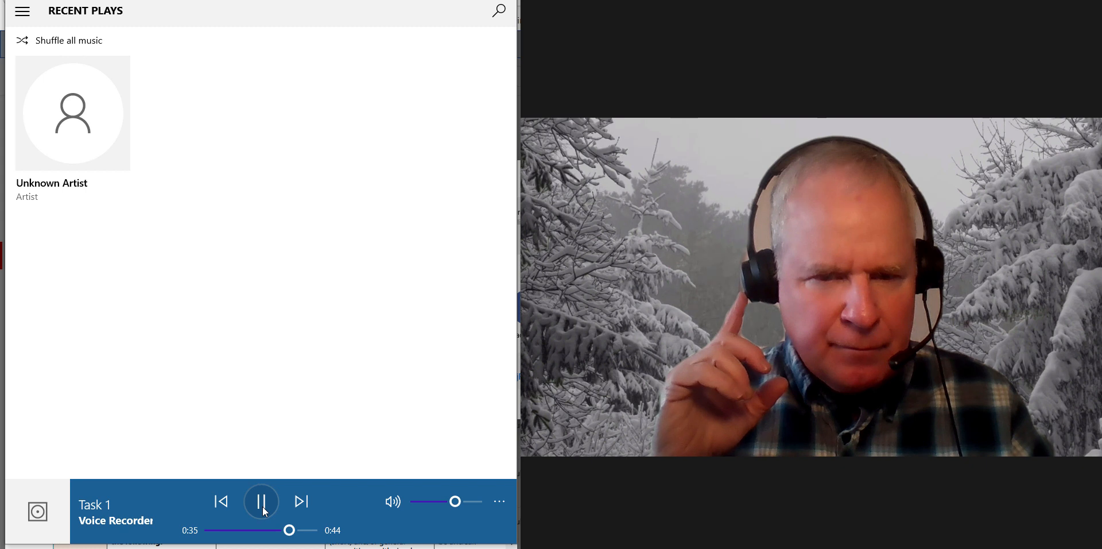
click(262, 501)
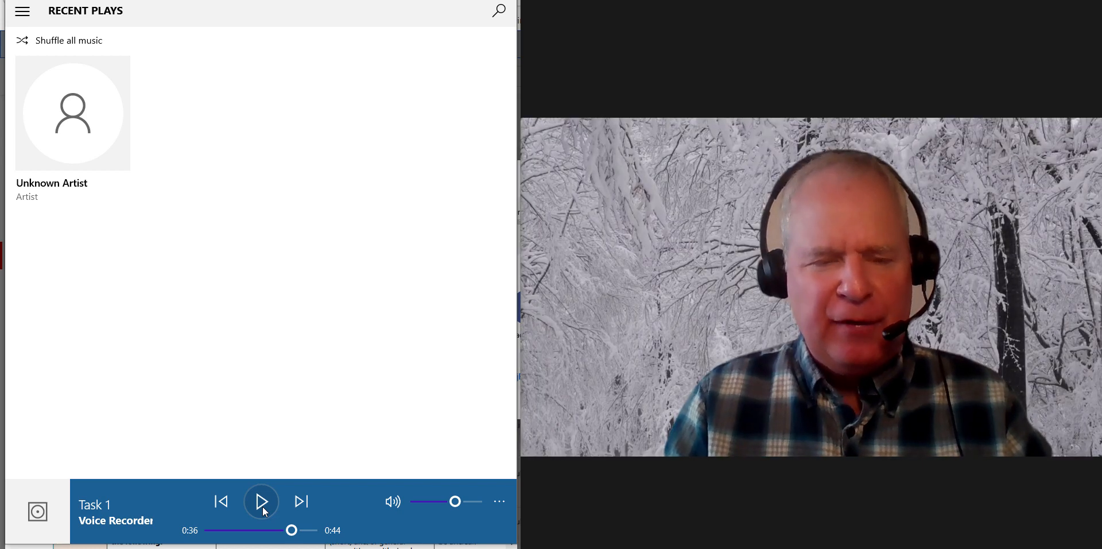
click(262, 502)
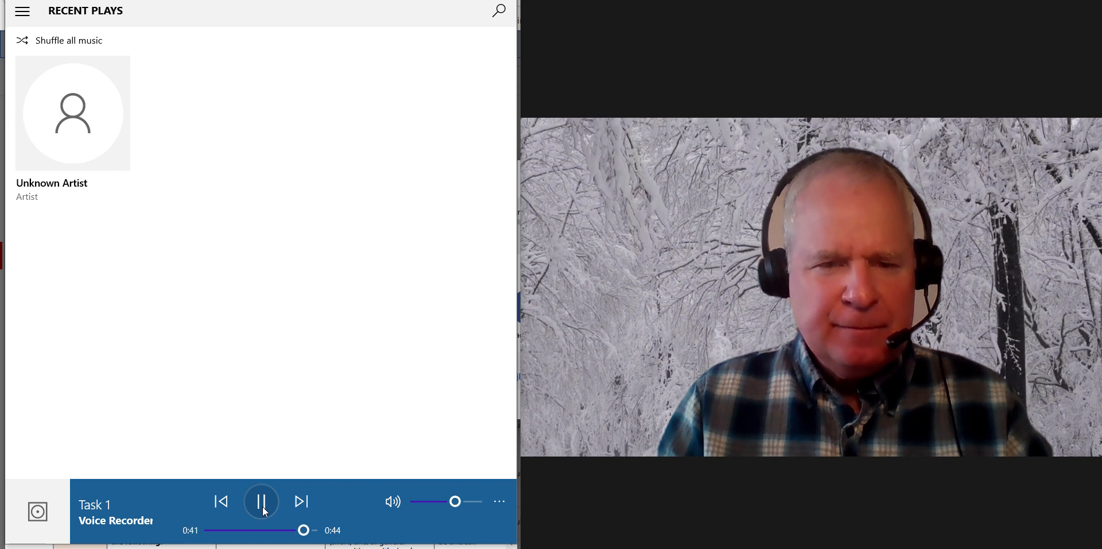
click(260, 501)
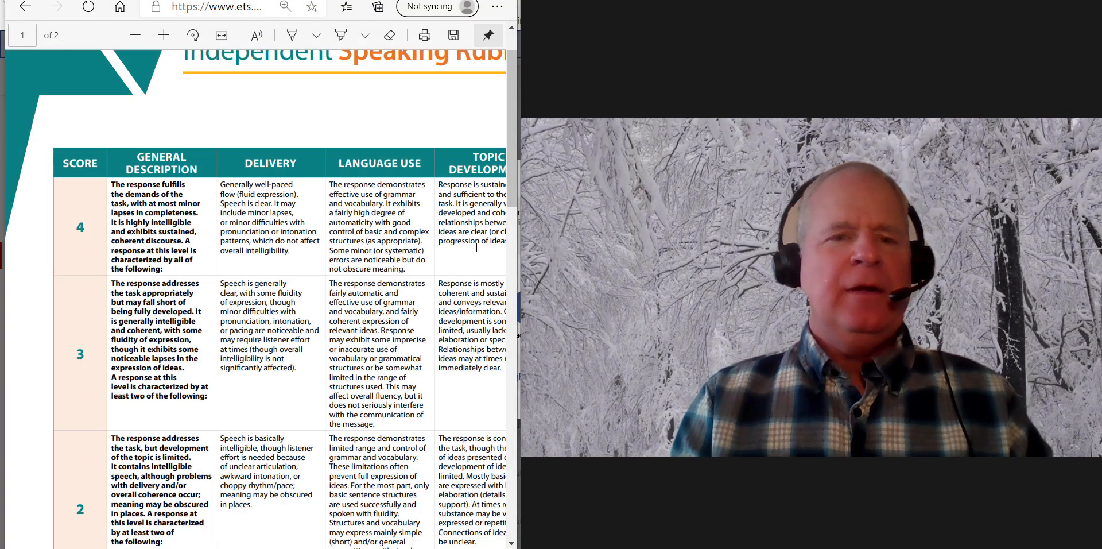
Step: Scroll the rubric PDF down and right to show Topic Development for scores 4–2
scroll(down, 3)
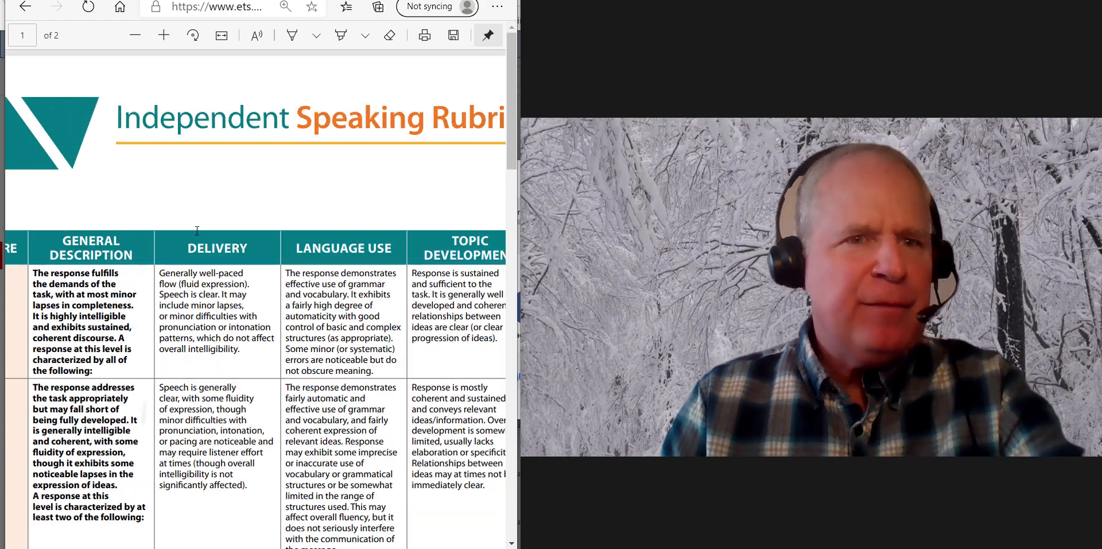
scroll(down, 3)
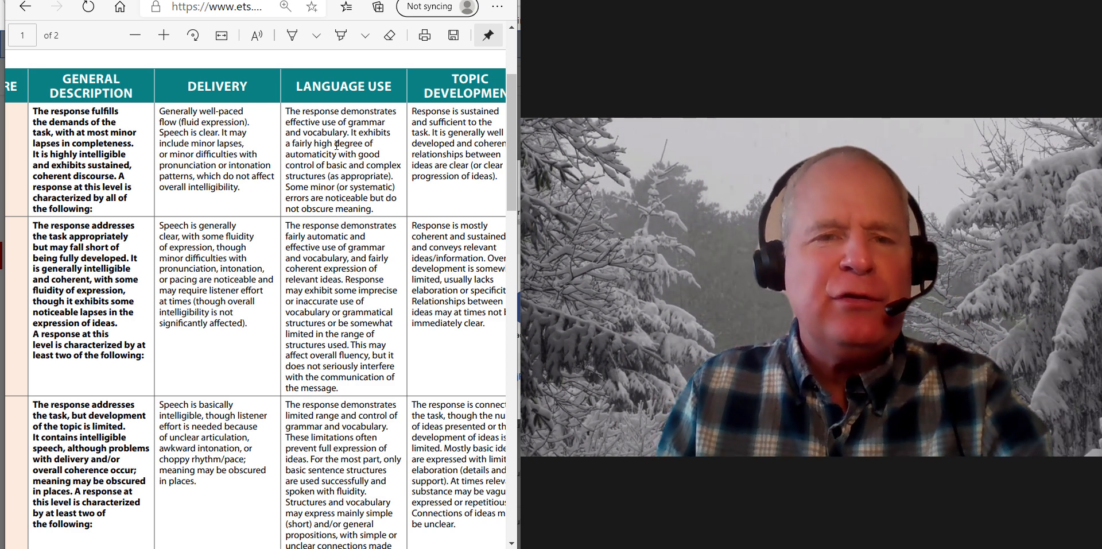
scroll(right, 3)
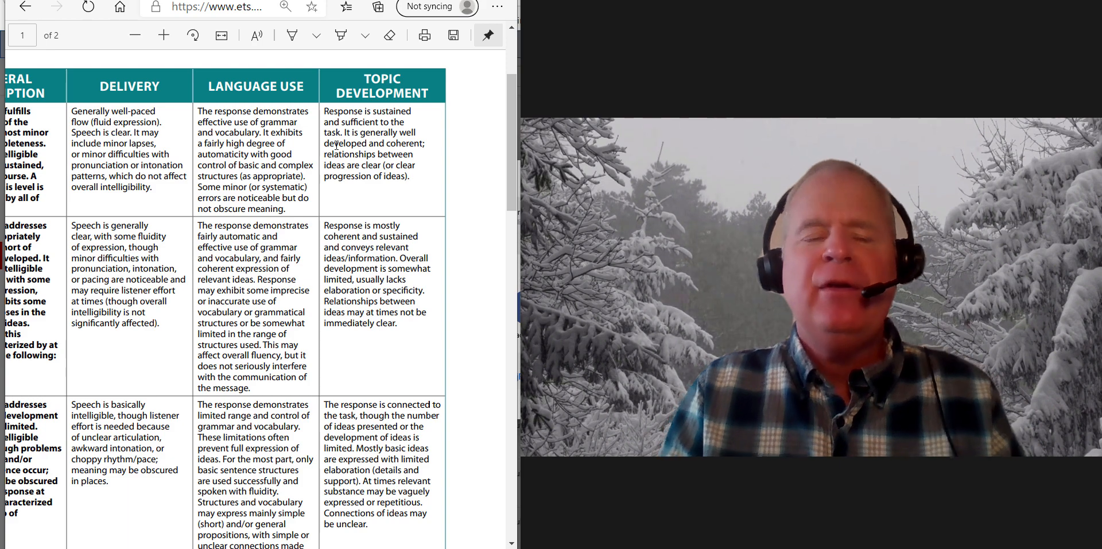